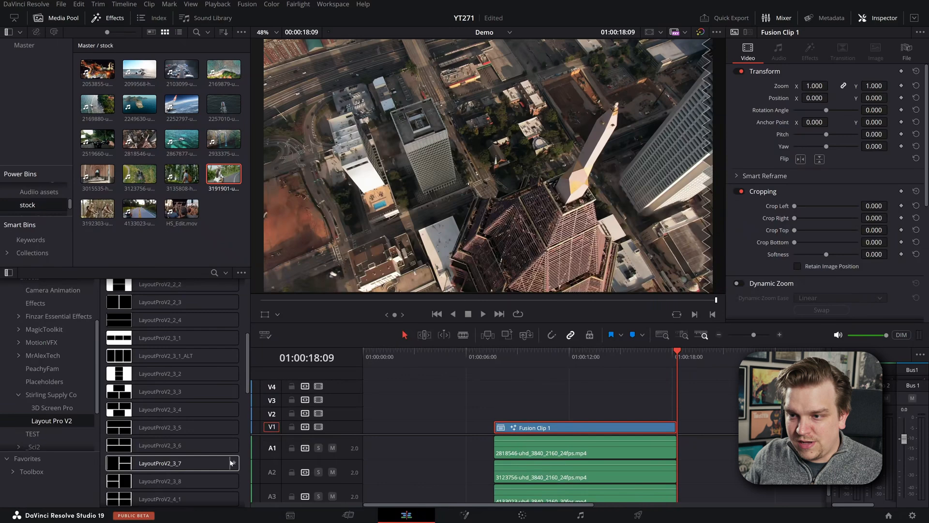
Apply the LayoutProV2_4_2 grid to the Fusion clip and enlarge the top tile's footage.
scroll("down", 3)
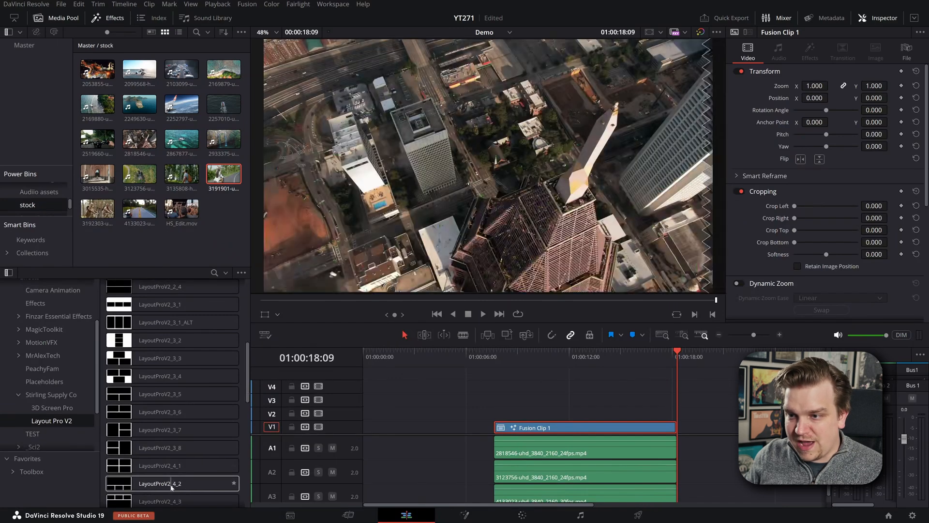
double_click(172, 482)
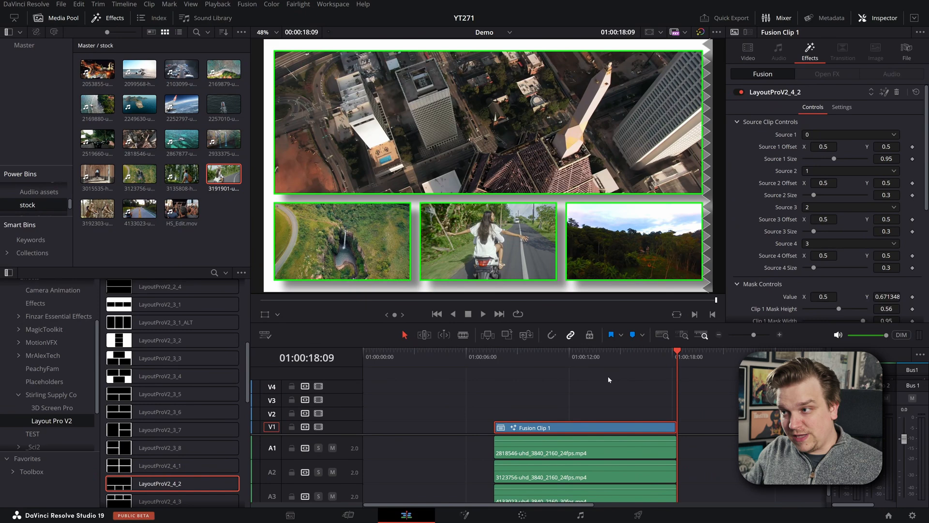
left_click_drag(835, 158, 841, 158)
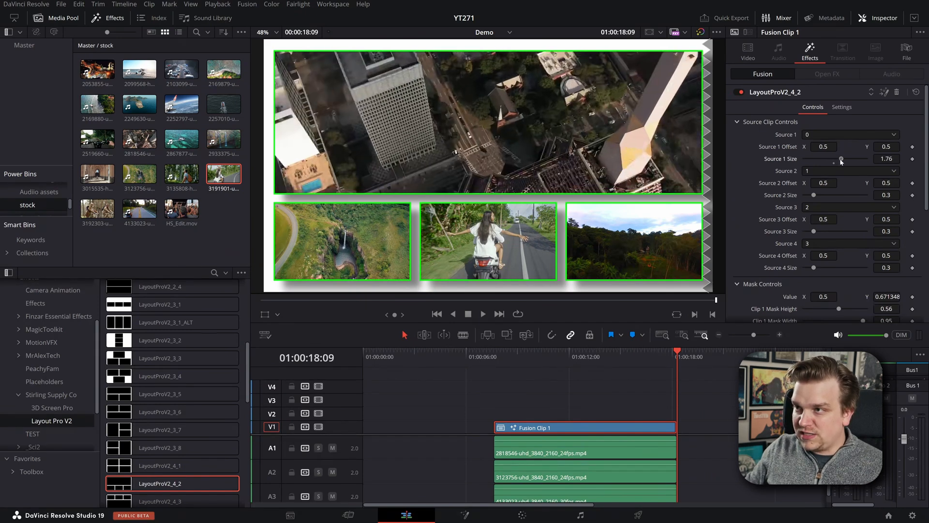
left_click_drag(840, 159, 836, 159)
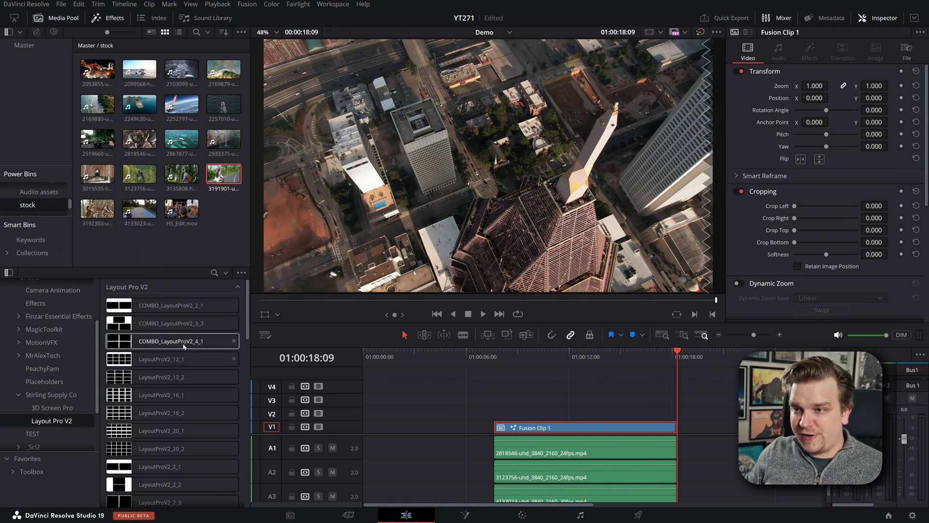
Apply COMBO_LayoutProV2_4_1, then raise footage scale and adjust tile height and corner radius.
left_click_drag(172, 341, 530, 428)
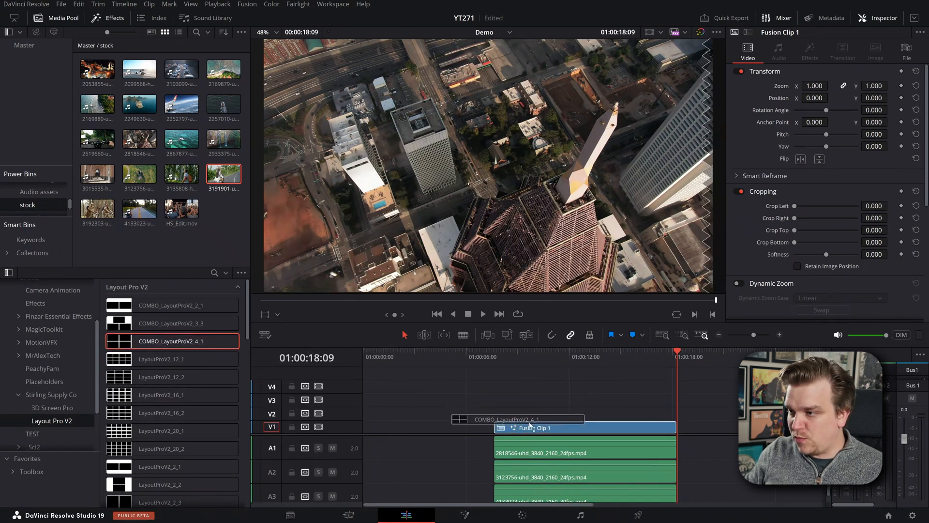
left_click(809, 52)
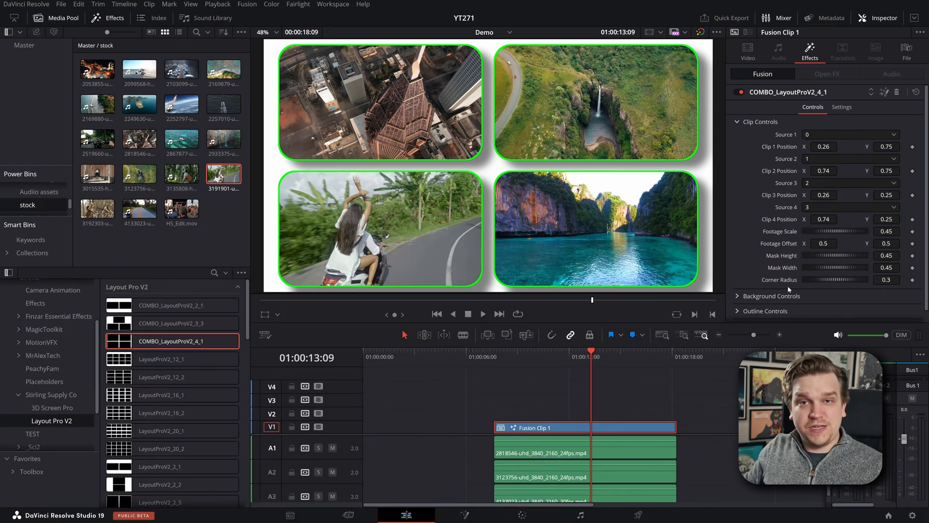
left_click_drag(830, 231, 845, 231)
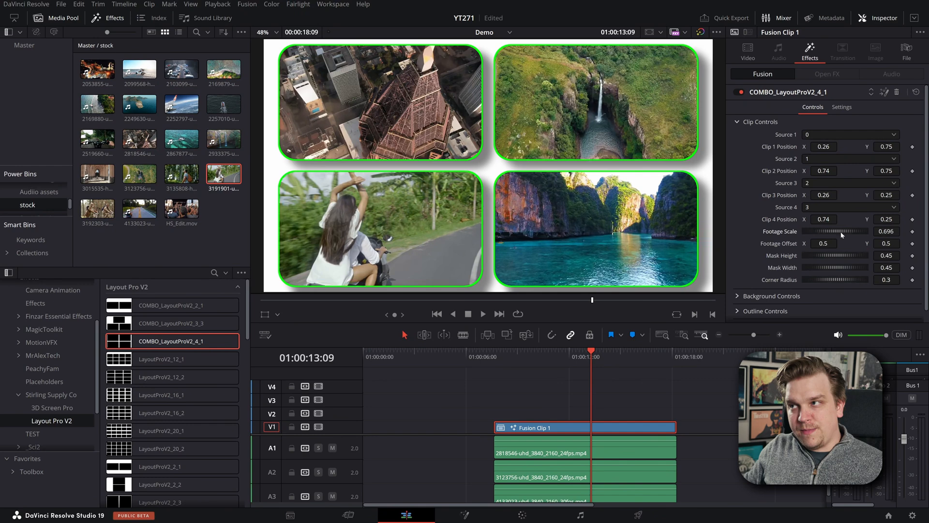
left_click_drag(836, 231, 842, 231)
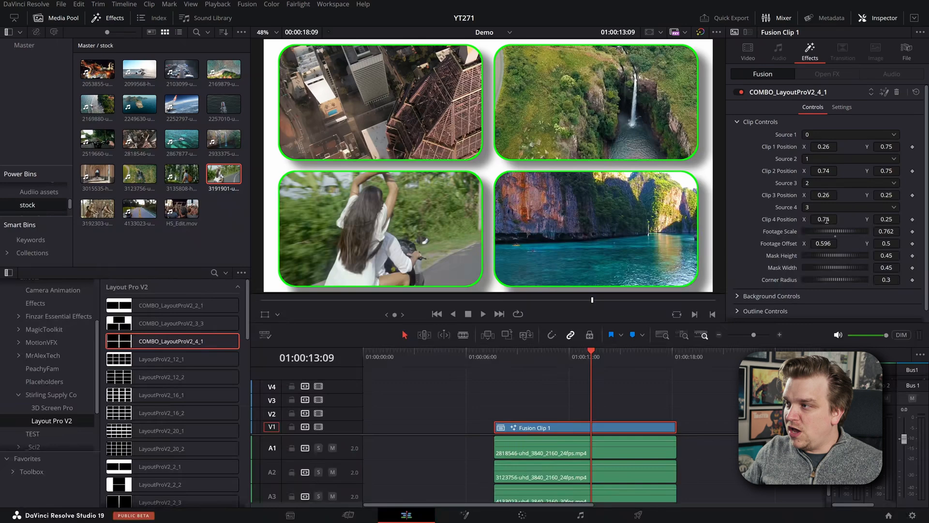
left_click_drag(836, 232, 863, 231)
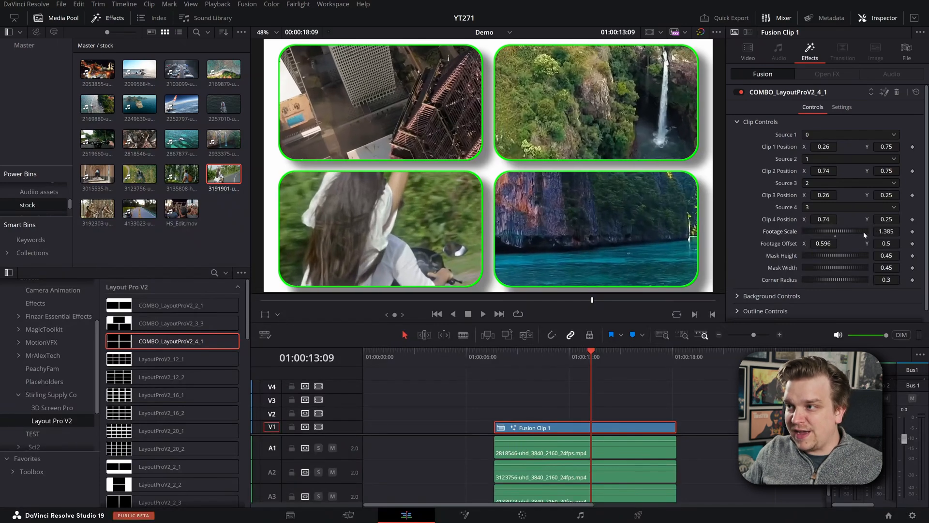
left_click_drag(823, 231, 859, 231)
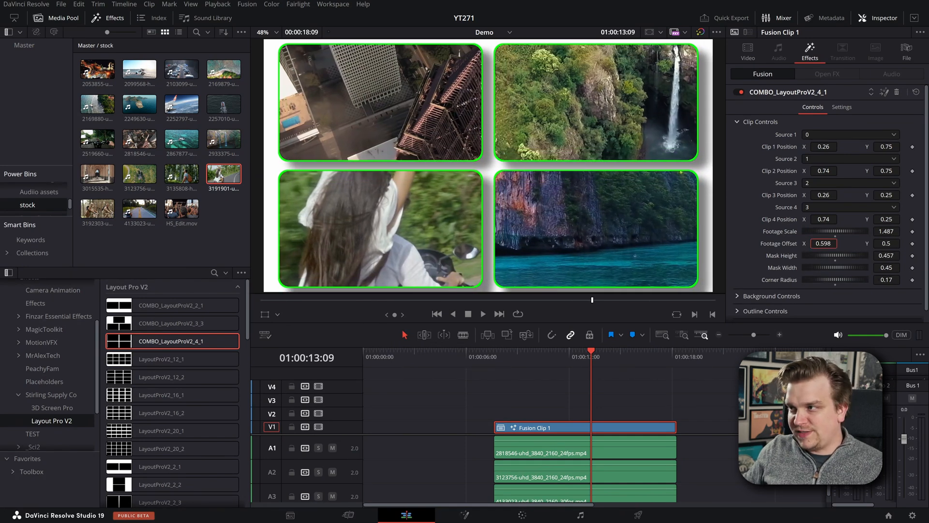
scroll("down", 3)
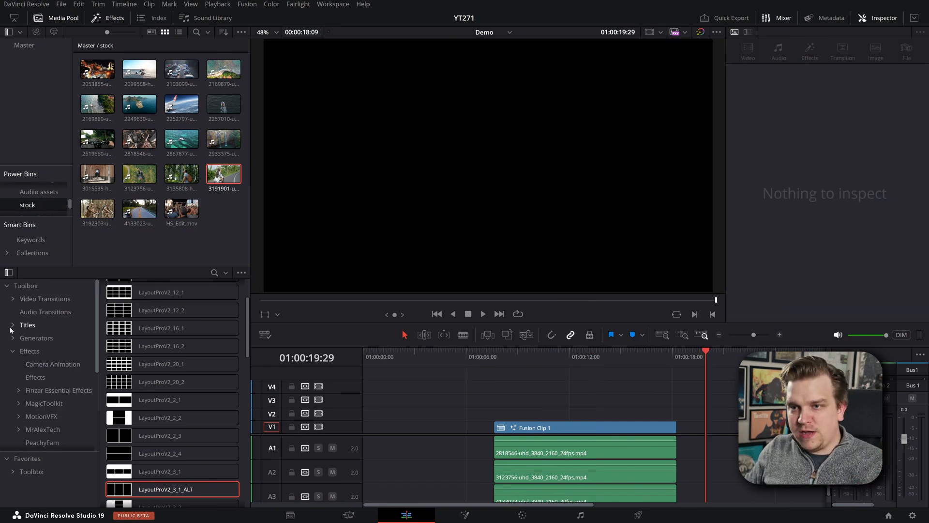
Add SSC_Text_Cursor after the Fusion clip, edit its TEXTHERE text, and preview the animation.
scroll("down", 3)
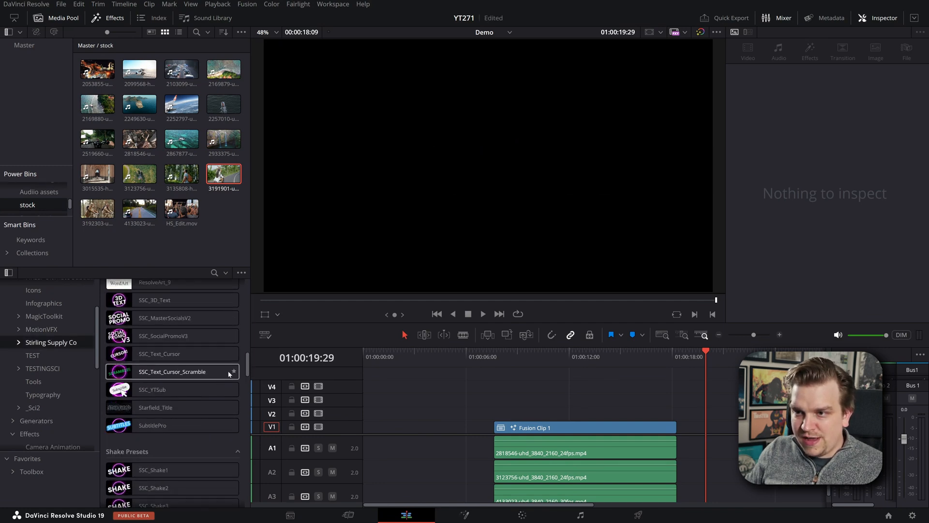
double_click(172, 371)
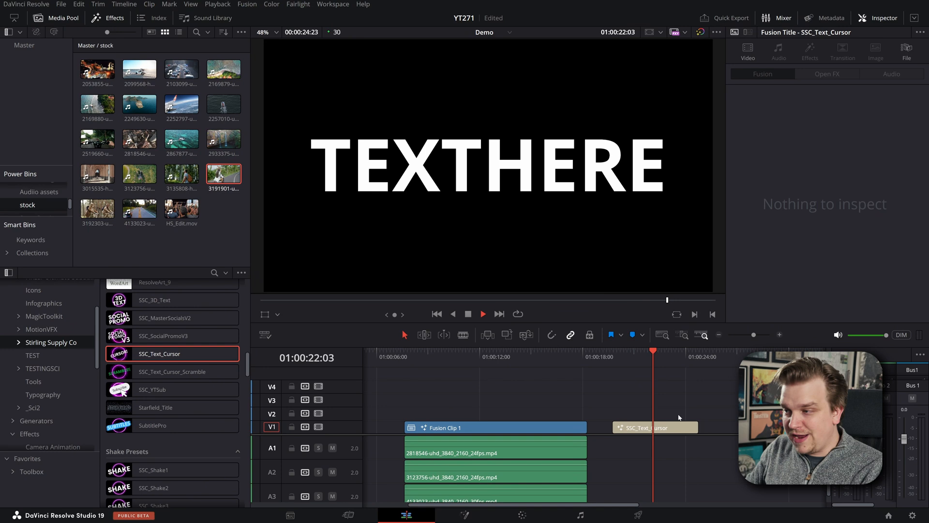
left_click(654, 427)
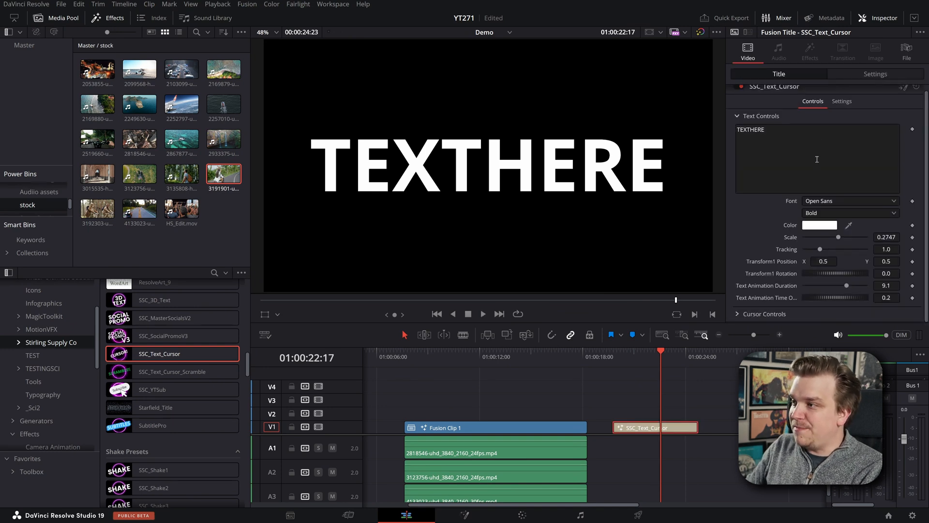
left_click(887, 297)
type("0.5")
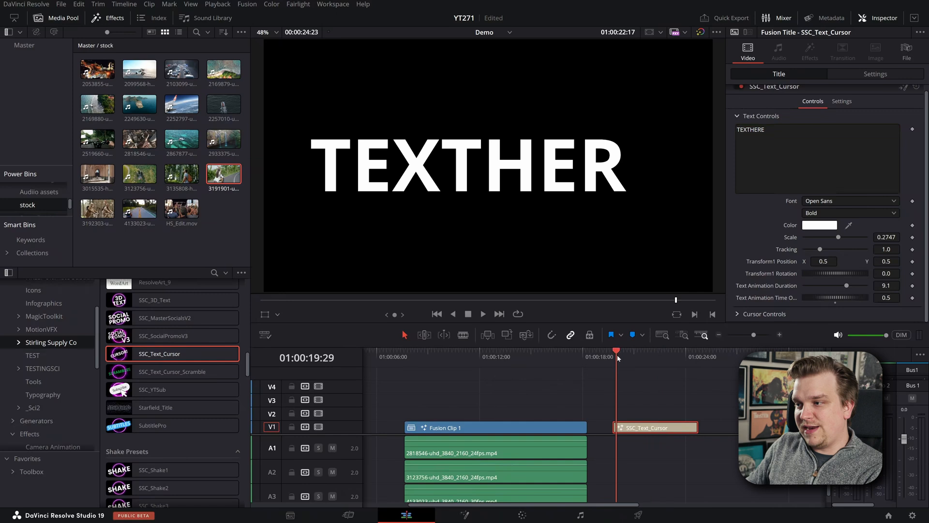
left_click(482, 314)
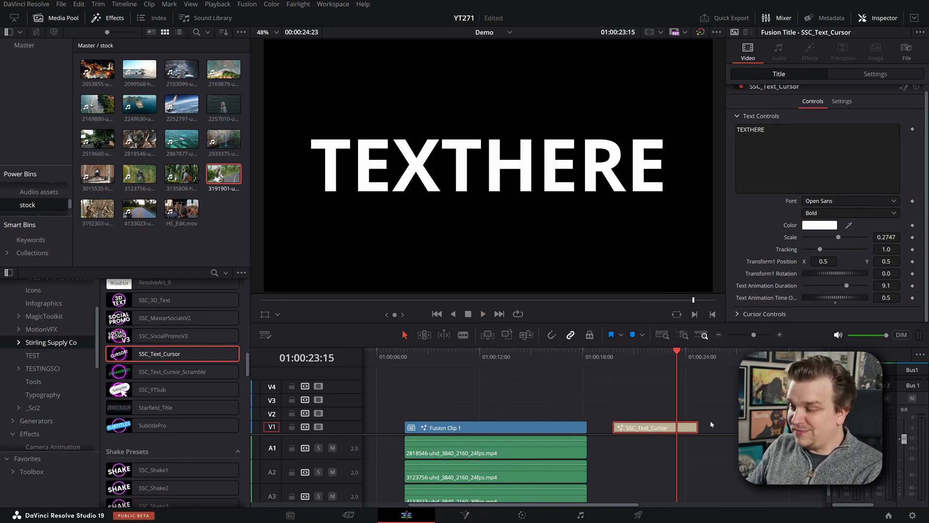
left_click(172, 372)
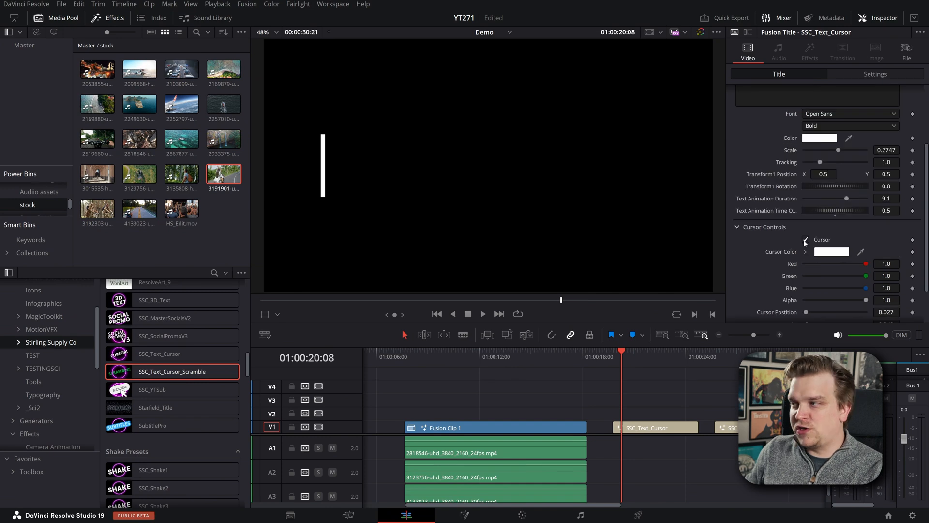
Scrub later in the cursor title and preview its typing animation.
scroll("down", 3)
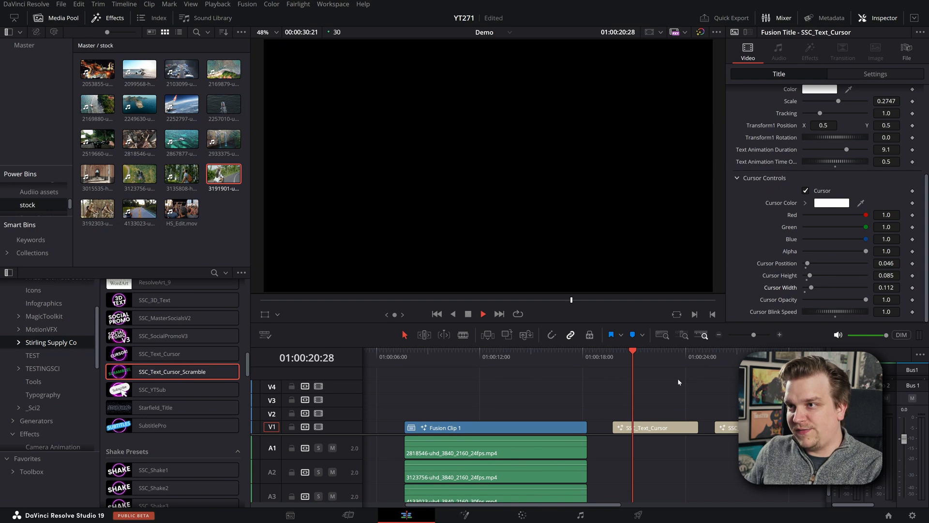
left_click(668, 357)
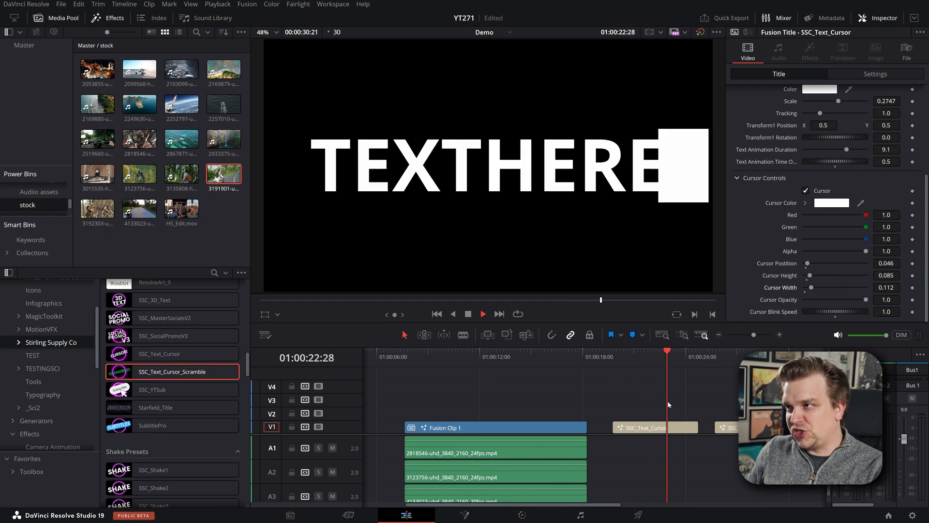
left_click(482, 315)
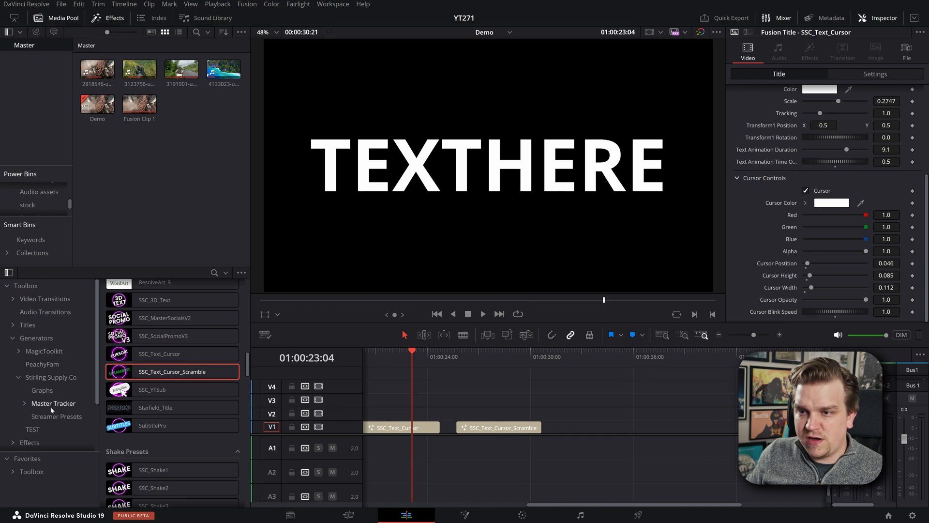
Browse the MasterTracker update folder and its Prototype subfolder, then close File Explorer.
left_click(54, 403)
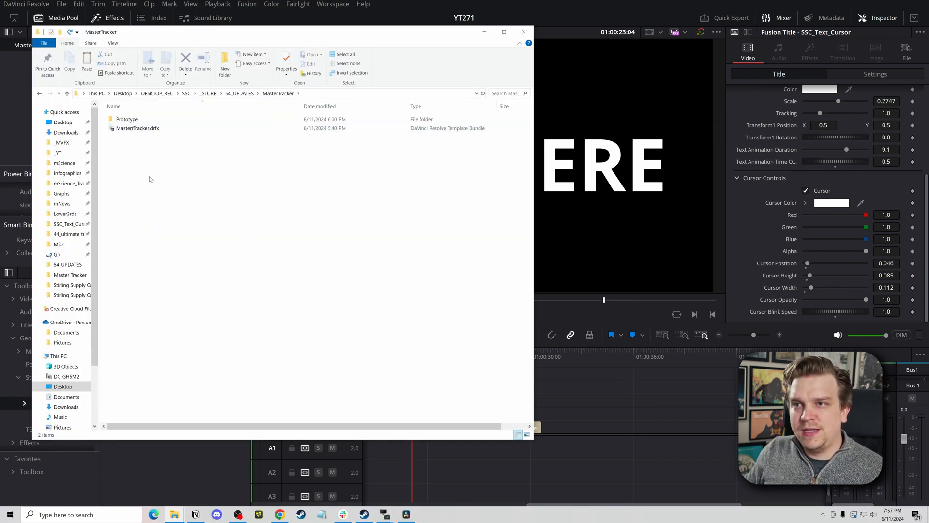
left_click(137, 127)
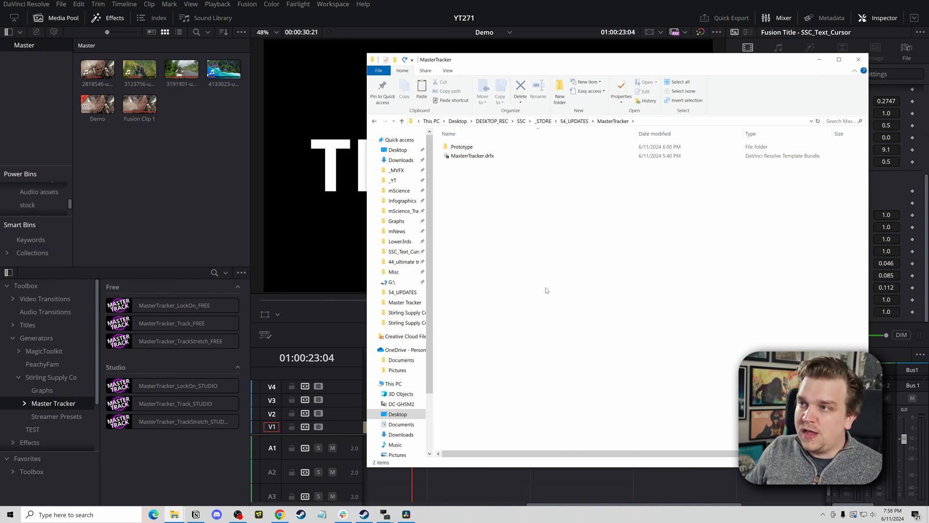
mouse_move(461, 147)
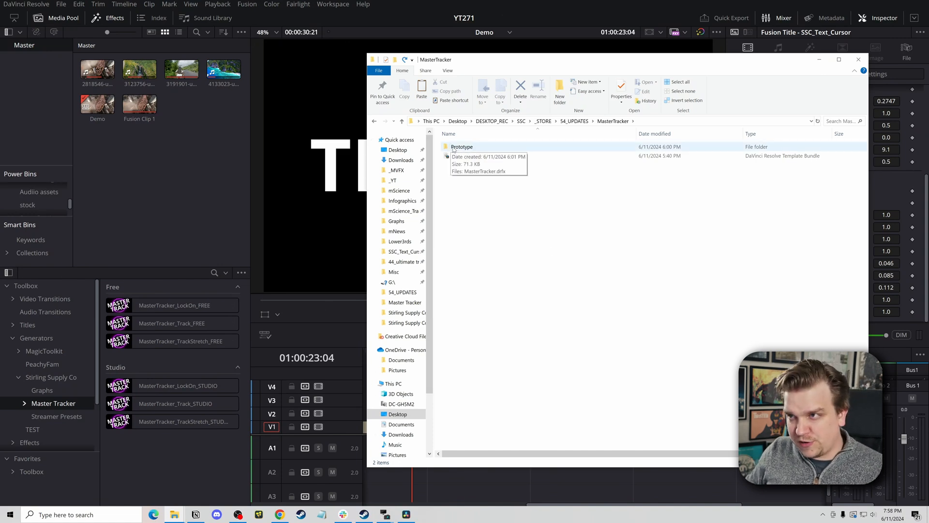
double_click(461, 146)
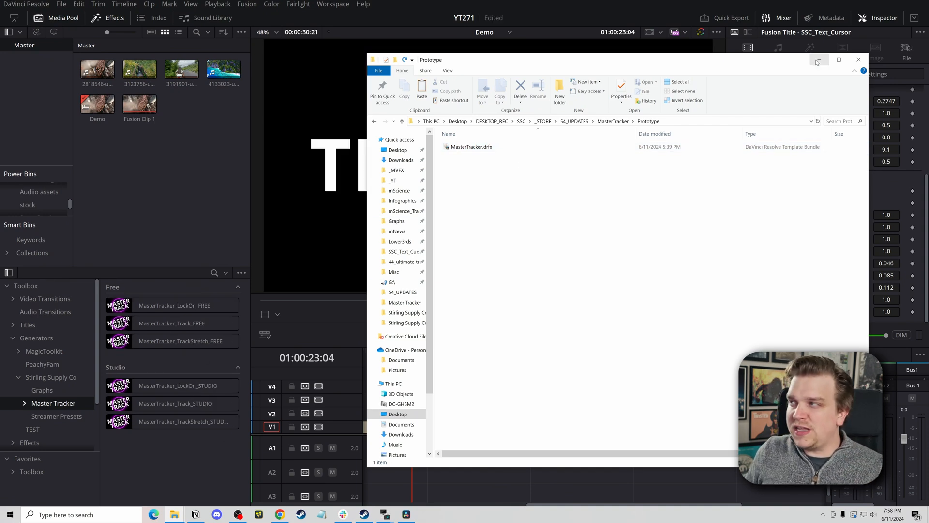
left_click(857, 59)
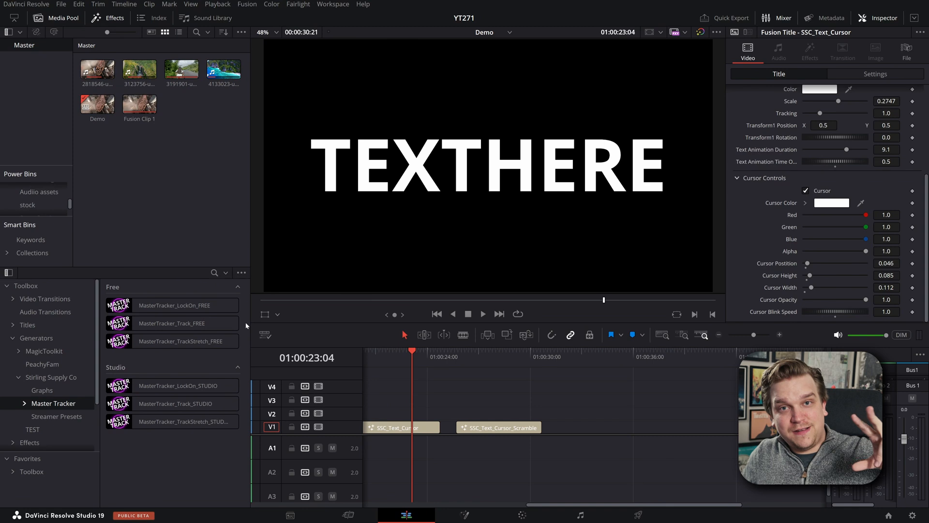
mouse_move(180, 357)
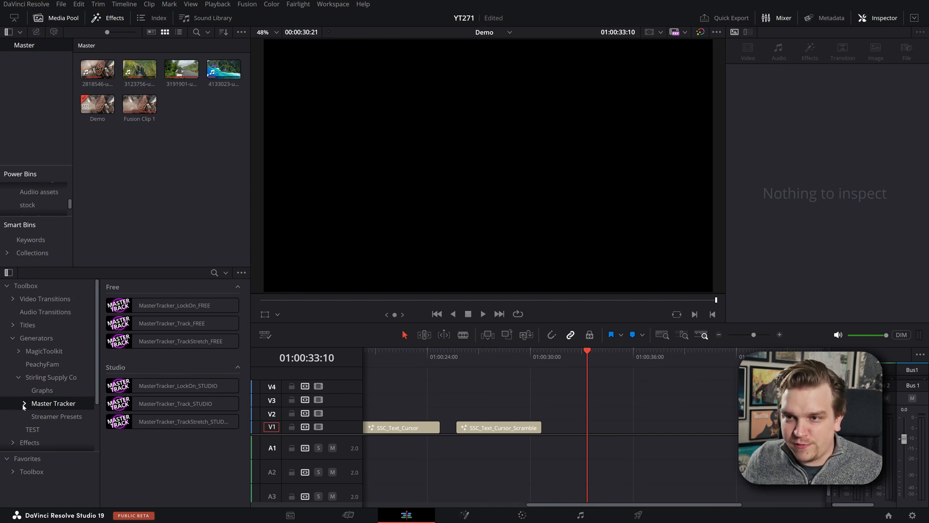
Place SSC_DVDBounce on V1 after the titles, preview the bounce, and select the clip.
scroll("down", 3)
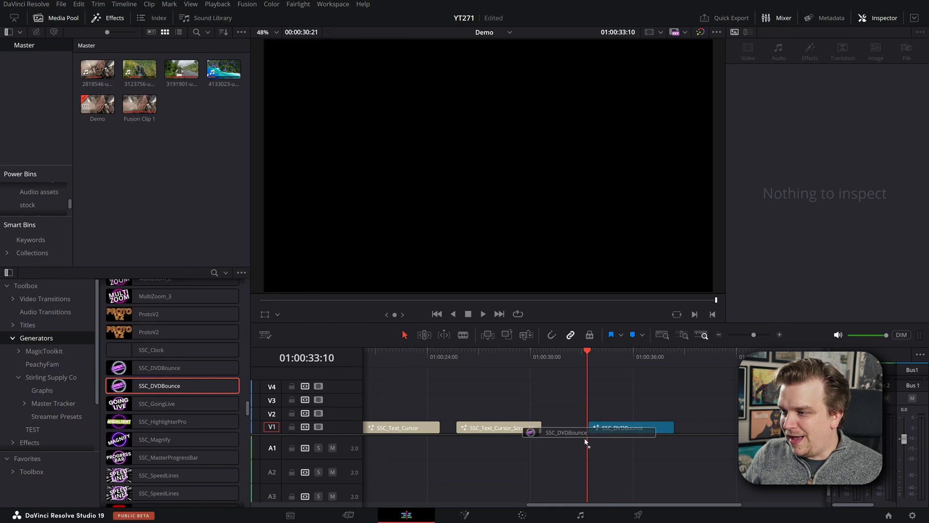
left_click(616, 428)
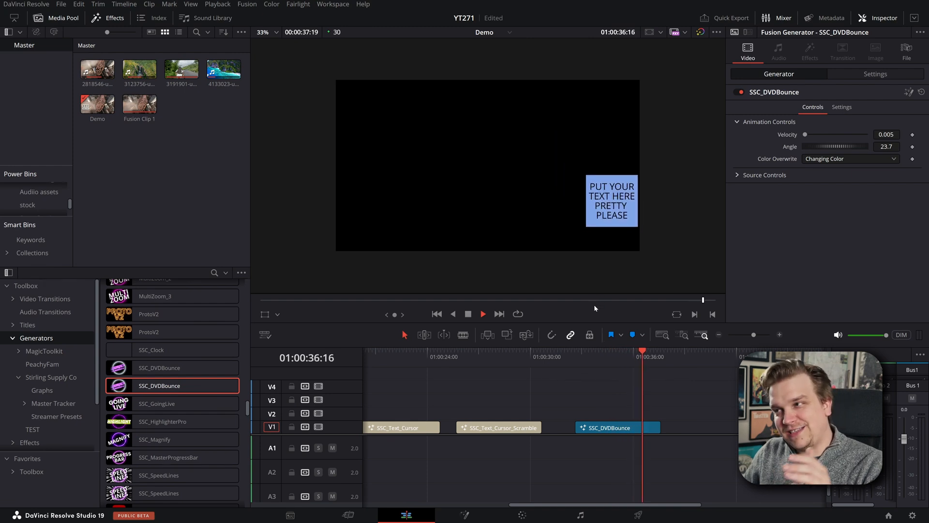
left_click(481, 314)
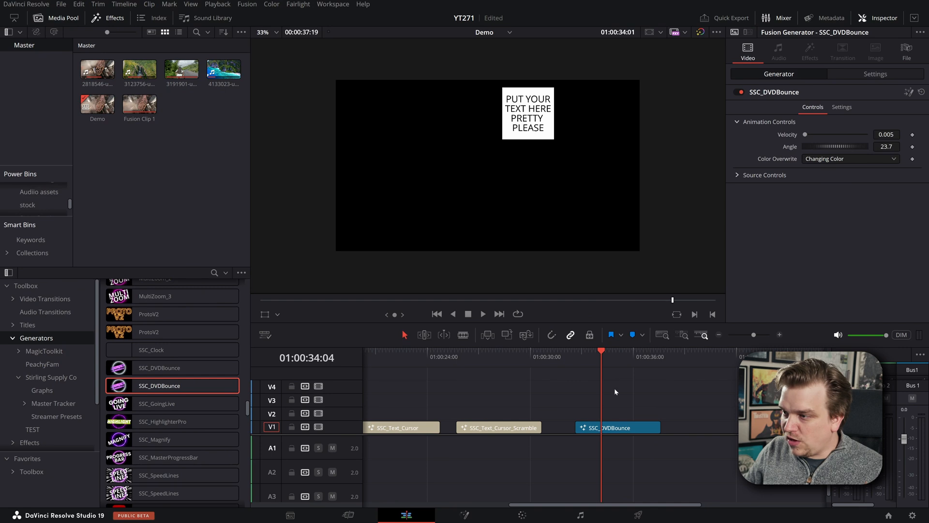
left_click(616, 427)
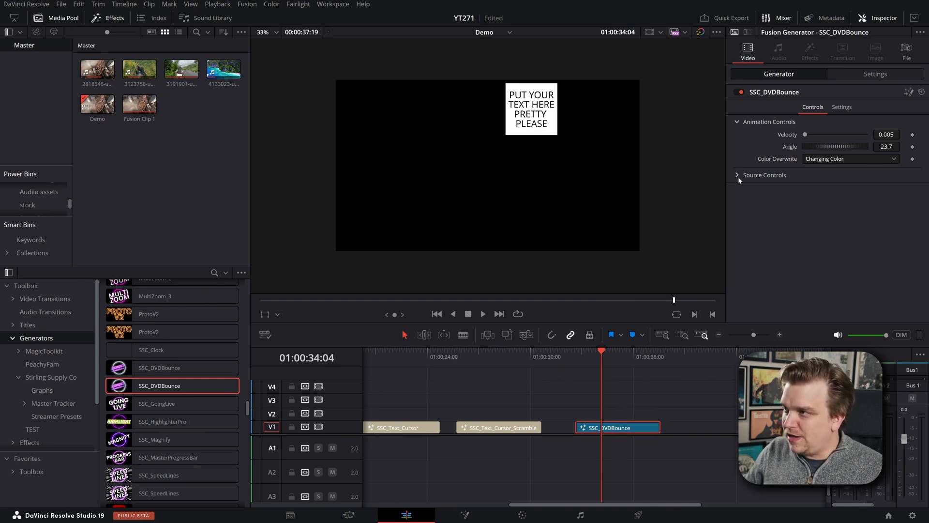
Cycle the bounce generator's MediaSource through Text and Loader, settling on Drop Zone.
left_click(765, 174)
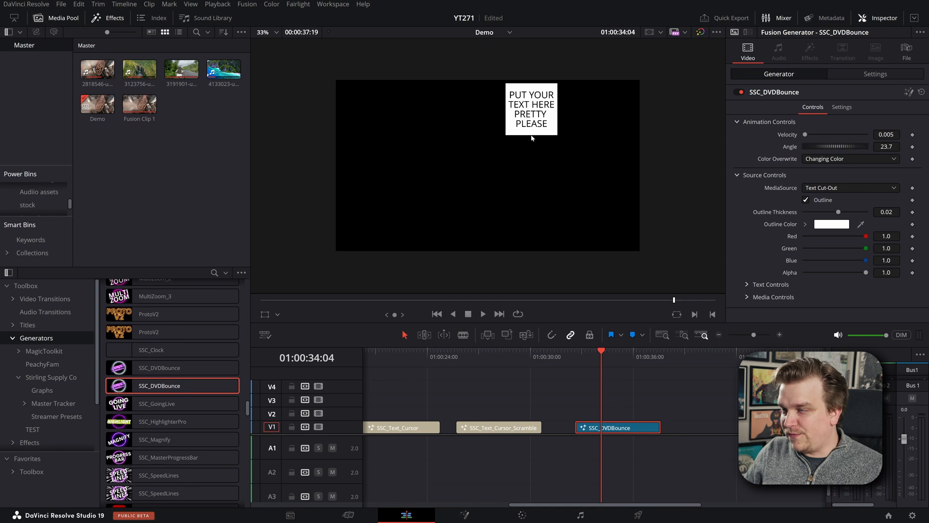
left_click(850, 188)
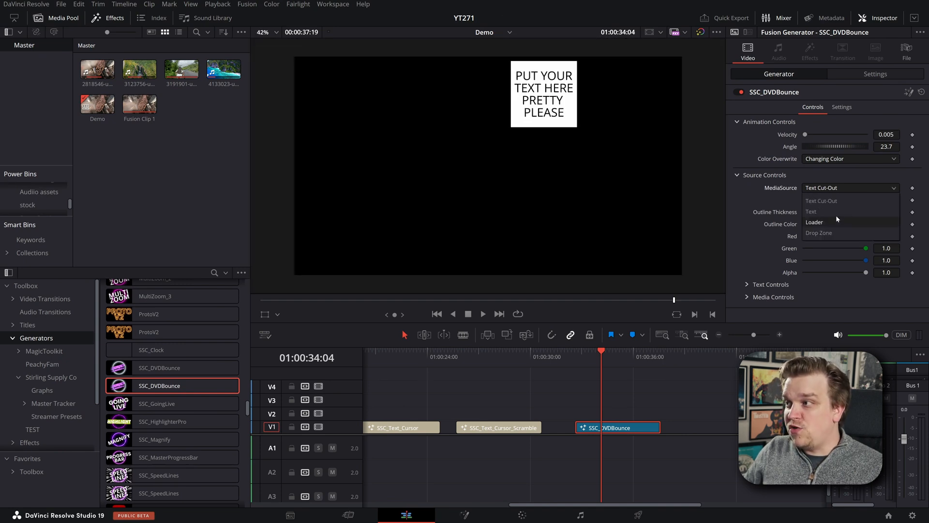
left_click(810, 211)
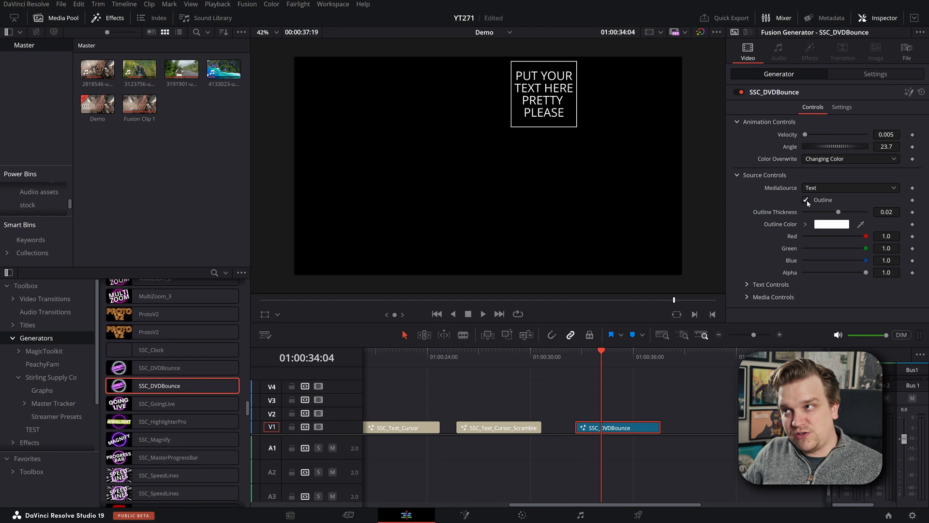
left_click(850, 188)
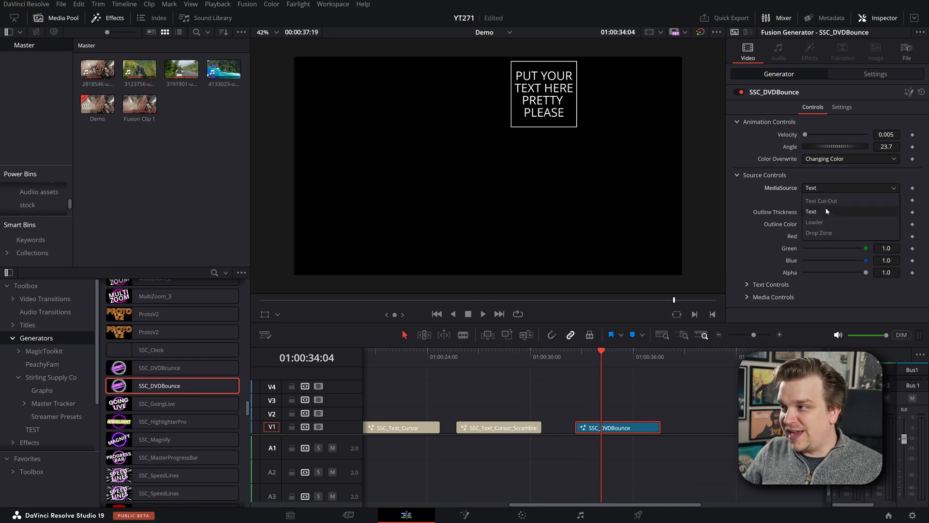
left_click(814, 221)
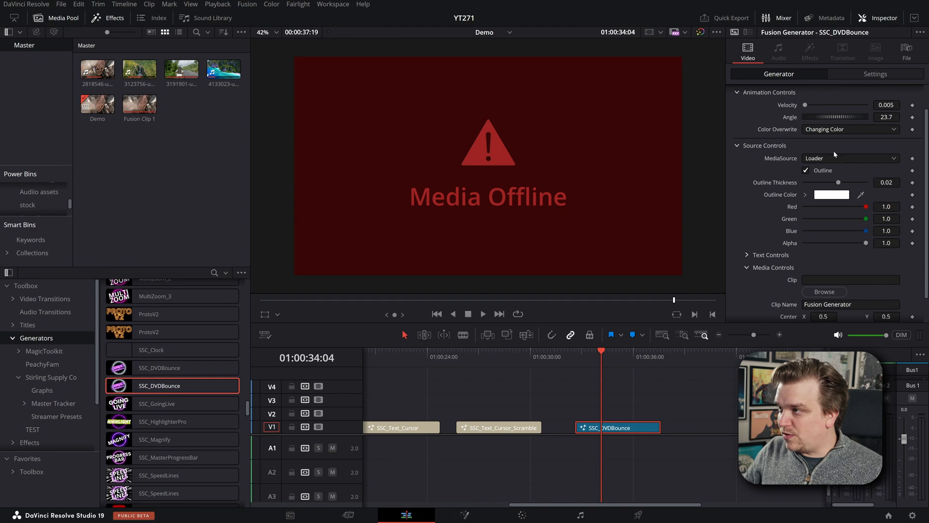
left_click(850, 157)
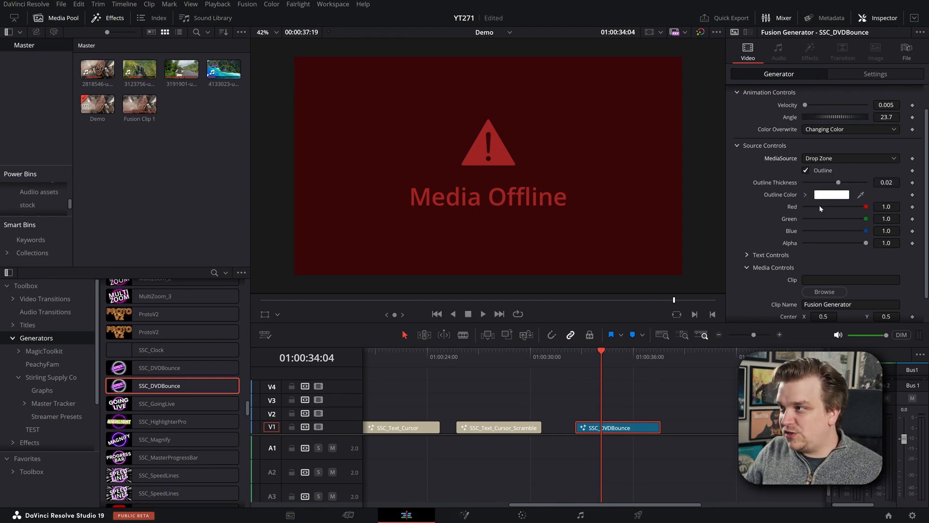
Enlarge the dropped video, set Center X to 0.732, and turn off the outline.
scroll("down", 3)
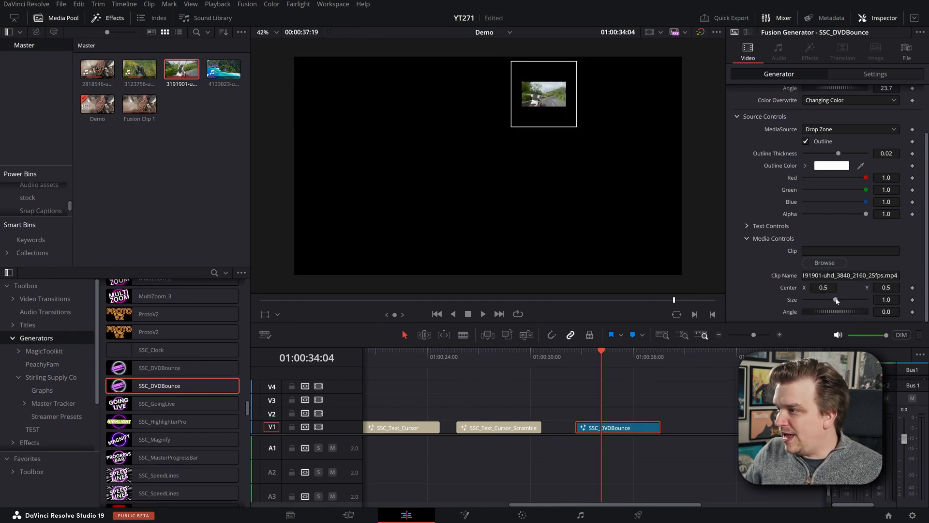
left_click_drag(835, 299, 841, 299)
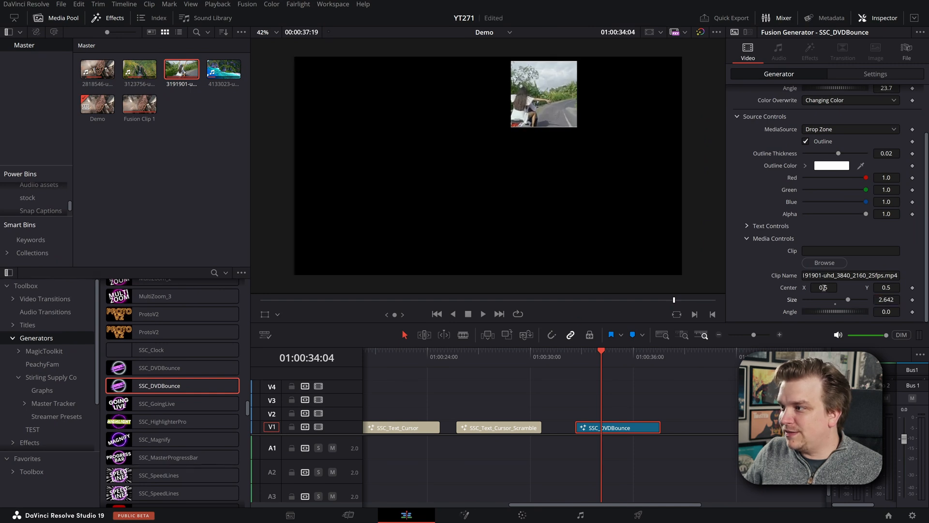
type("0.732")
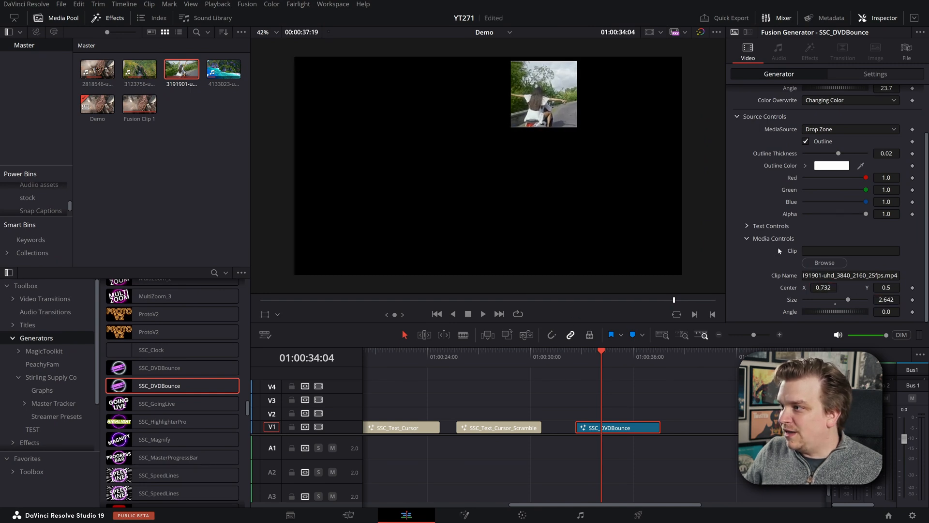
left_click(805, 141)
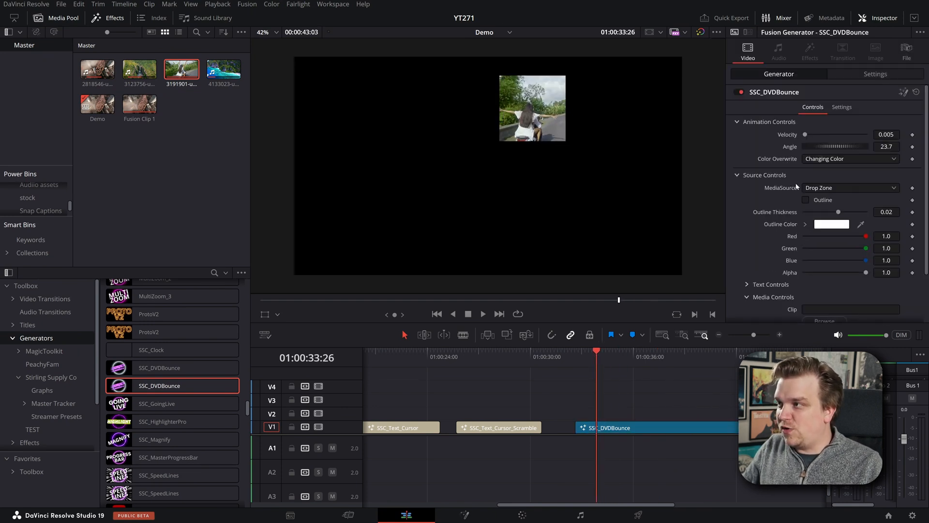
left_click(850, 158)
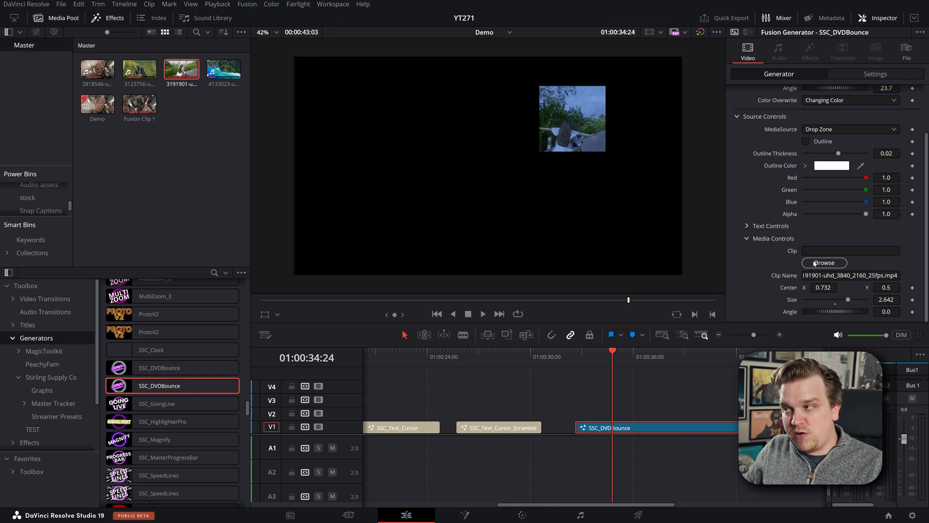
Load NewEngland.png into the box, set Center X to 0.445, and play the bounce.
left_click(823, 263)
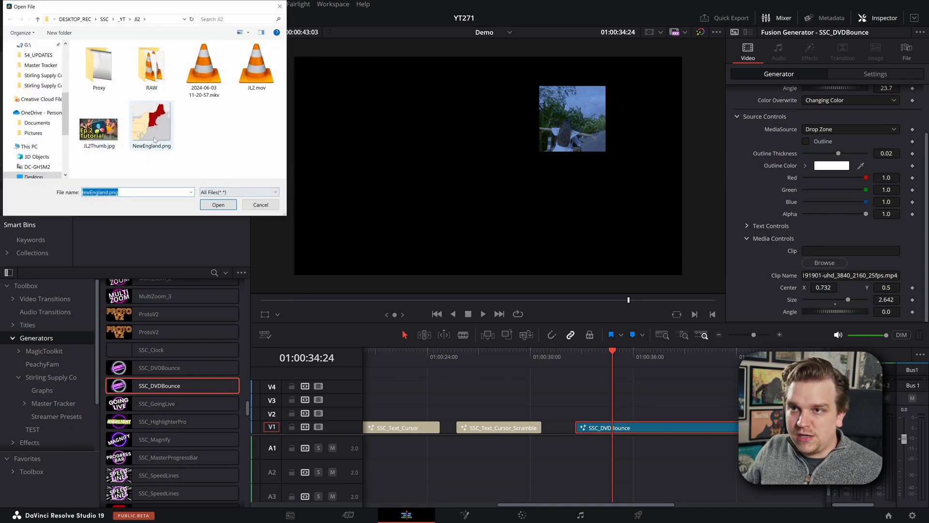
left_click(259, 204)
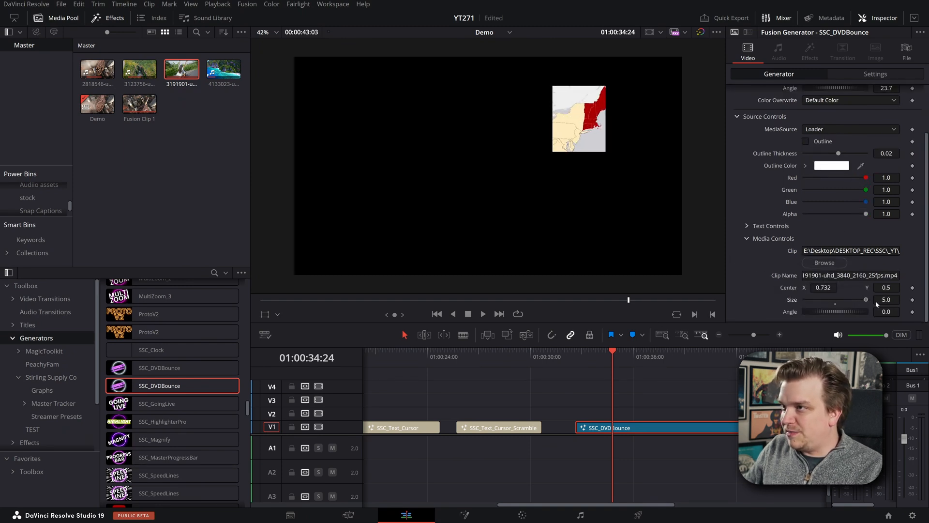
left_click_drag(823, 287, 823, 287)
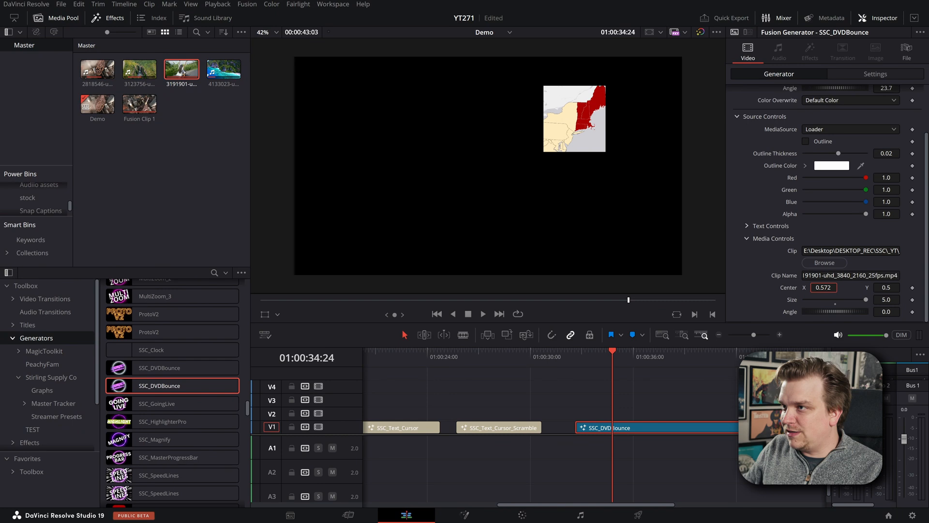
type("0.4453")
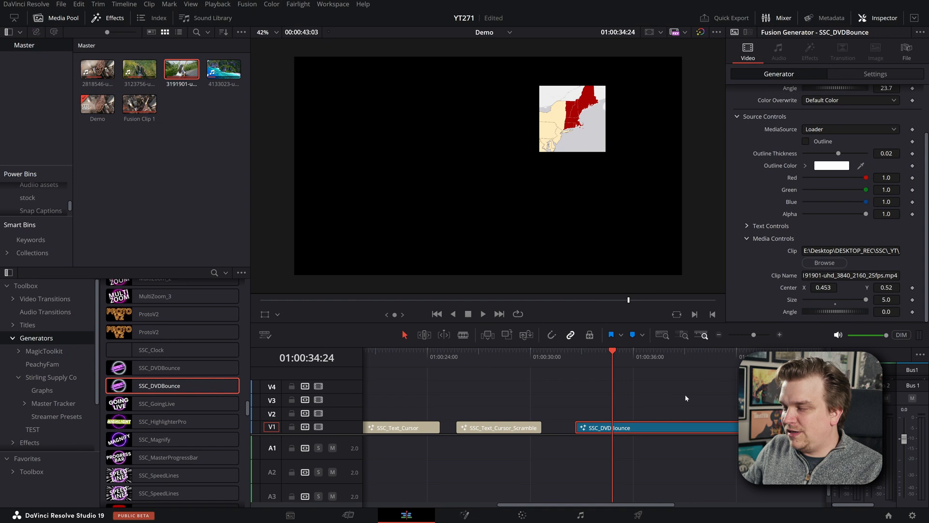
left_click(482, 314)
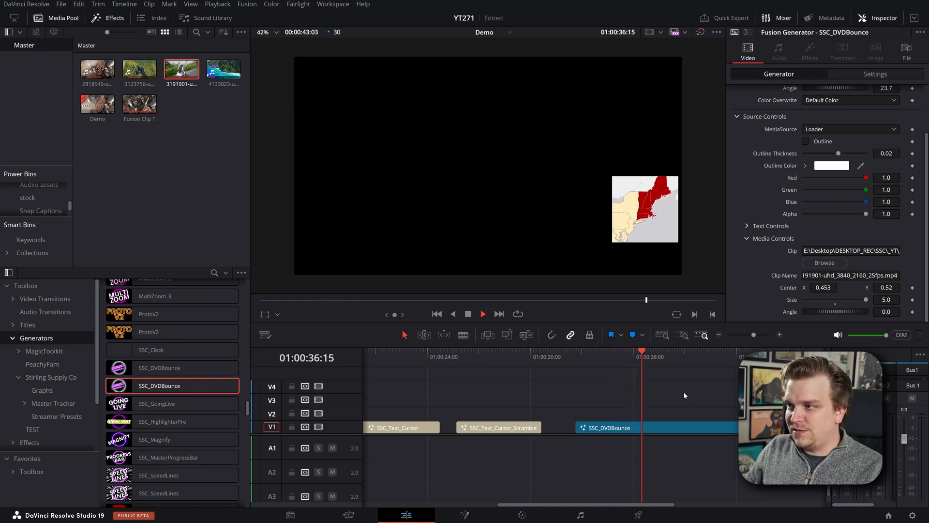